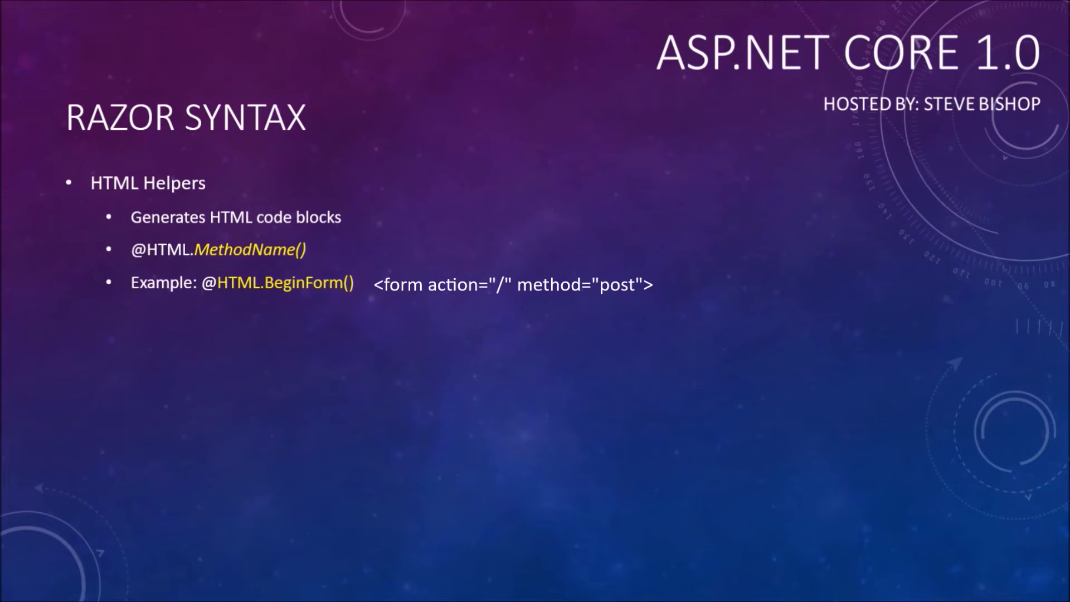
{"action": "key", "text": "Right"}
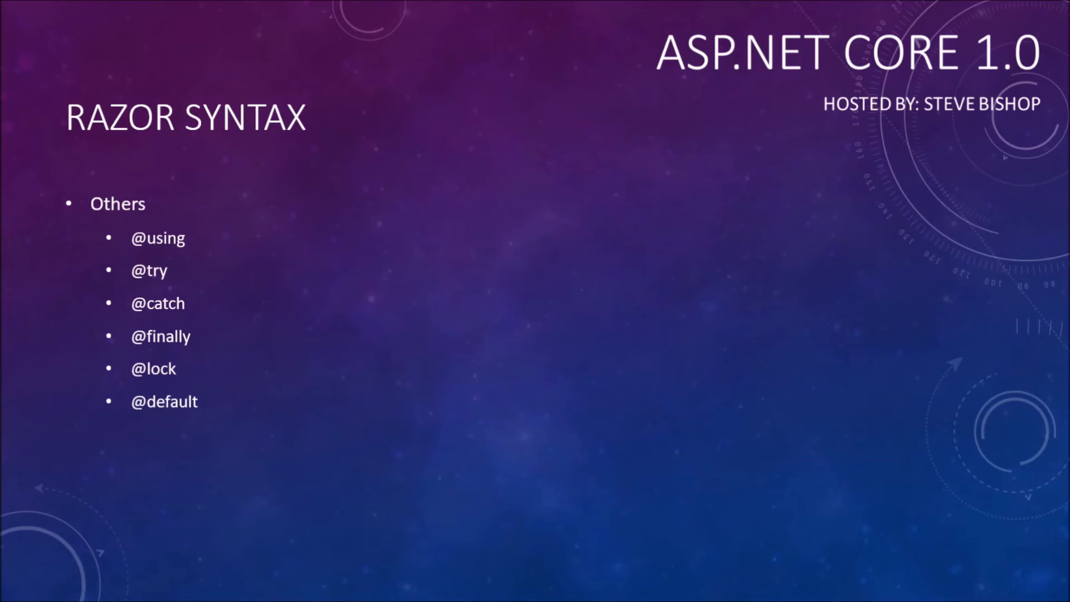